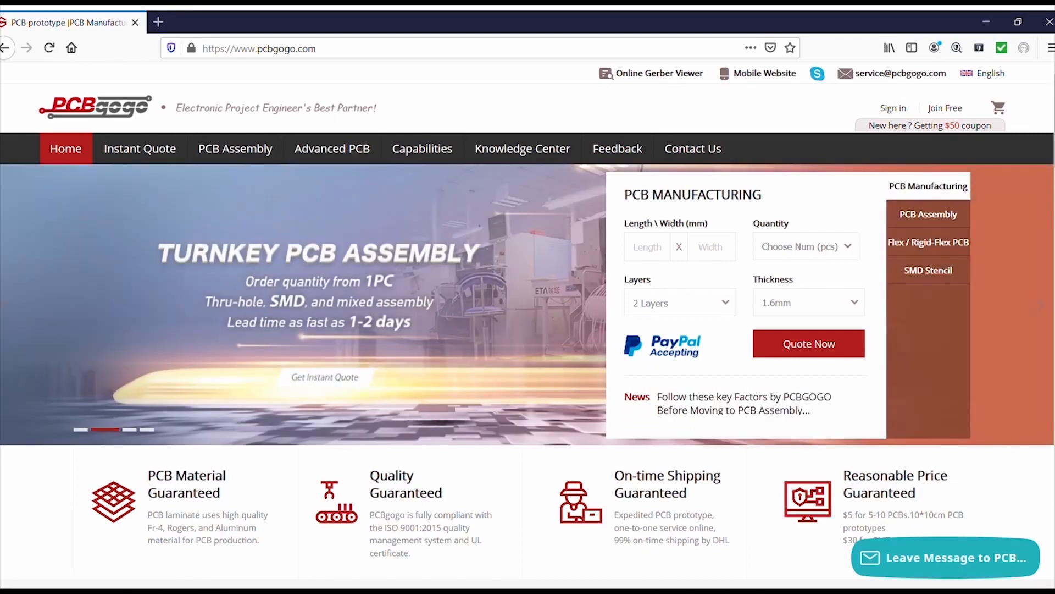
# Scroll the PCBgogo home page and open the Instant Quote PCB fabrication page
pyautogui.scroll(-3)
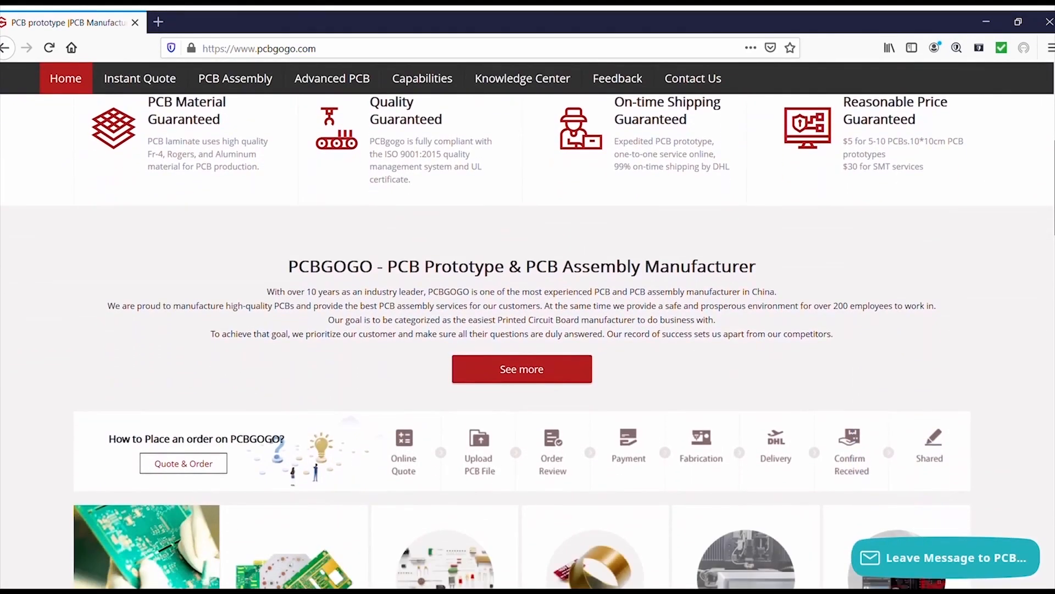
pyautogui.scroll(-3)
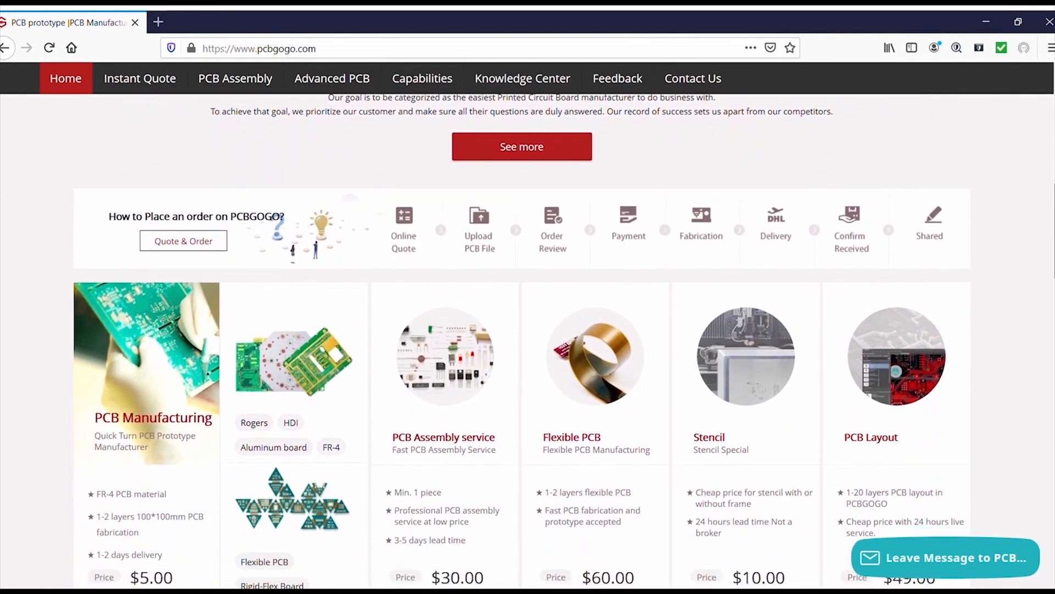
pyautogui.scroll(-3)
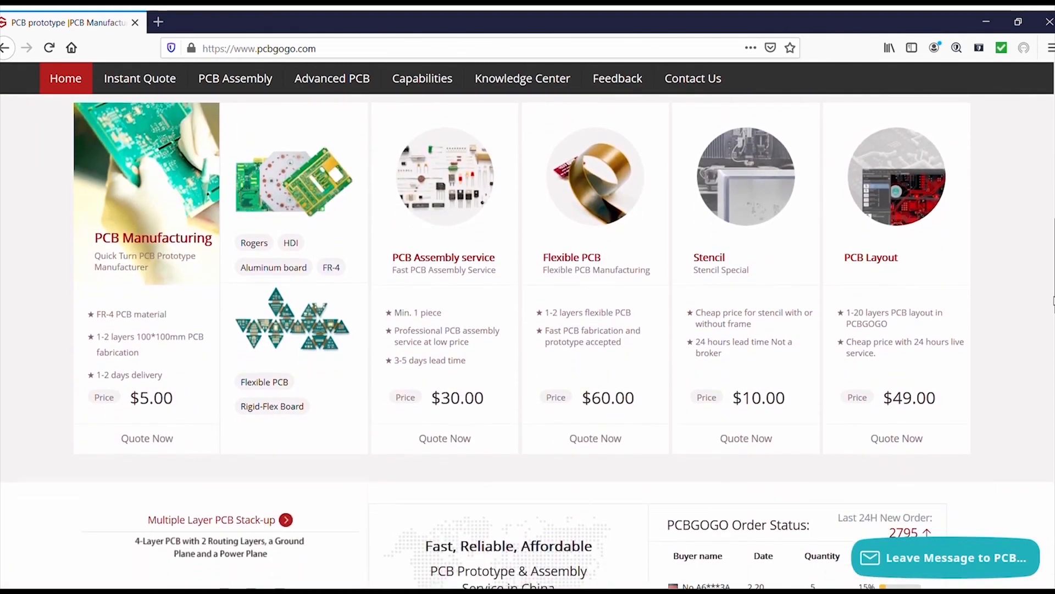
pyautogui.click(146, 438)
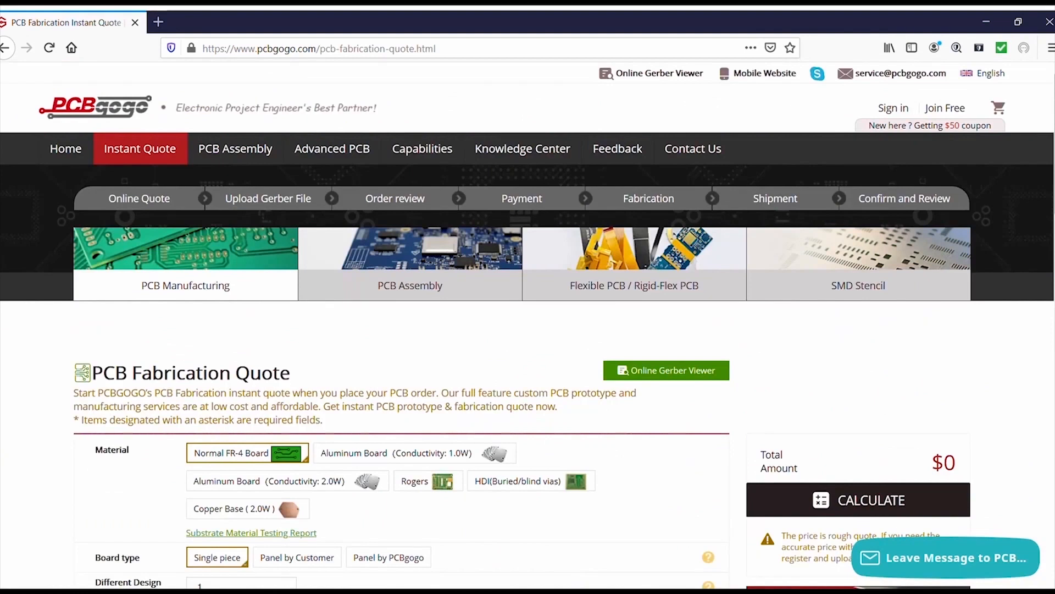
pyautogui.scroll(-3)
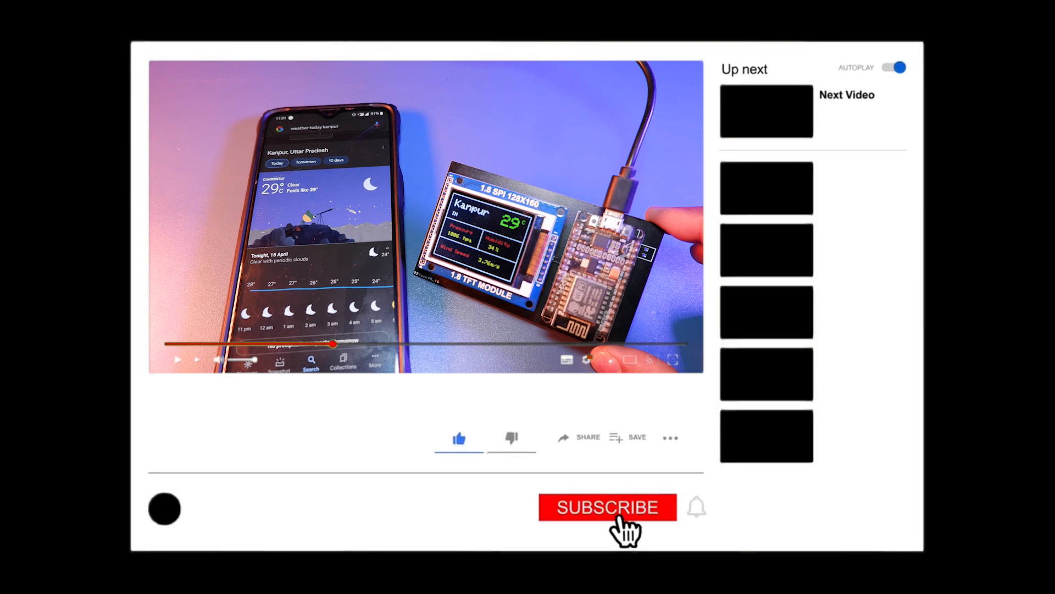
pyautogui.click(606, 508)
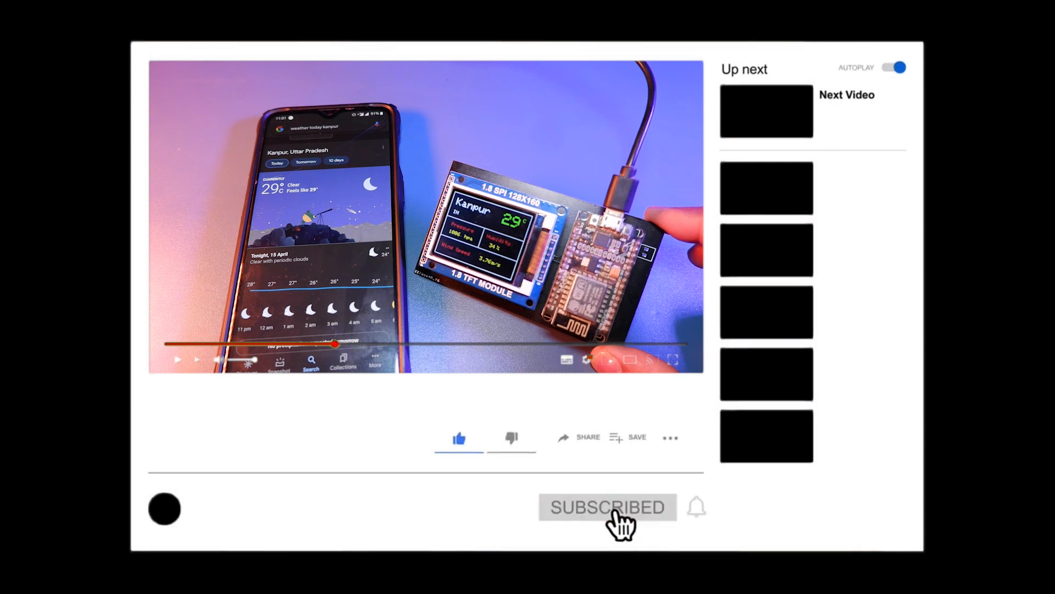
pyautogui.moveTo(663, 522)
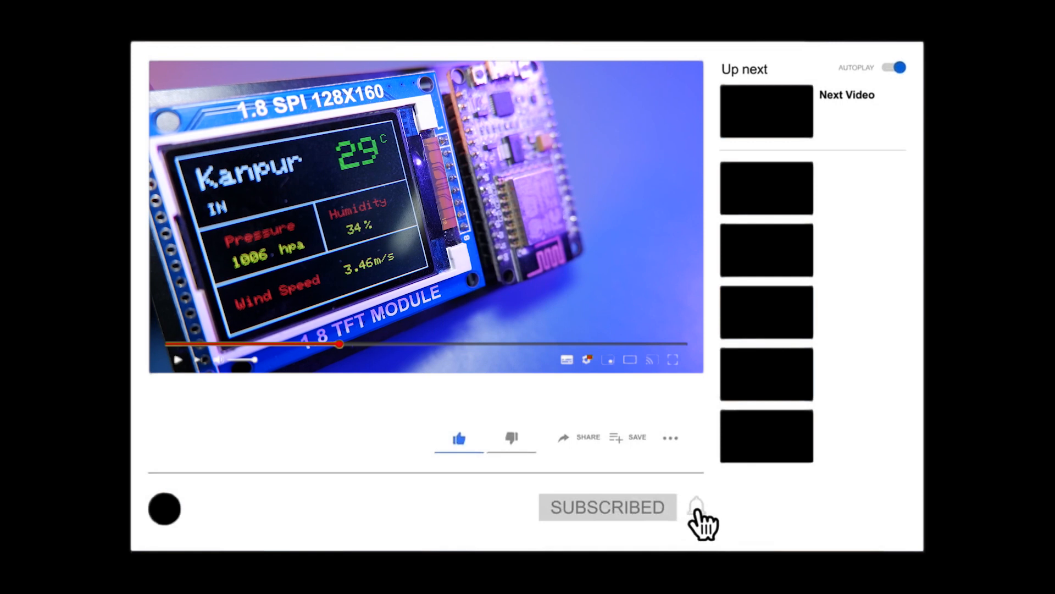
pyautogui.click(698, 507)
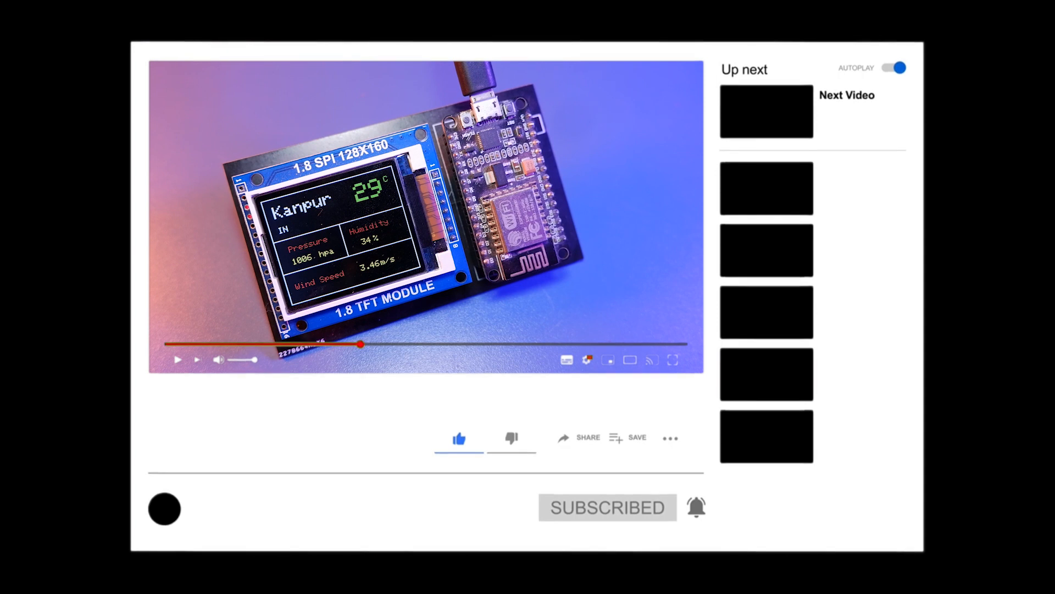
pyautogui.click(606, 508)
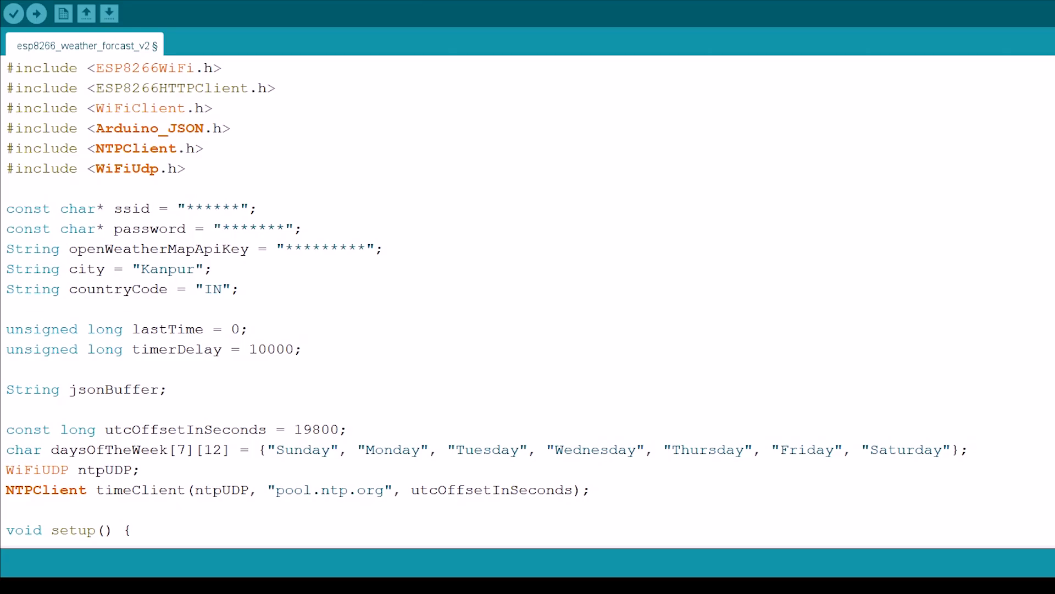
# Fill in the WiFi ssid, password and OpenWeatherMap API key, then upload to the NodeMCU
pyautogui.moveTo(6, 207); pyautogui.dragTo(302, 229)
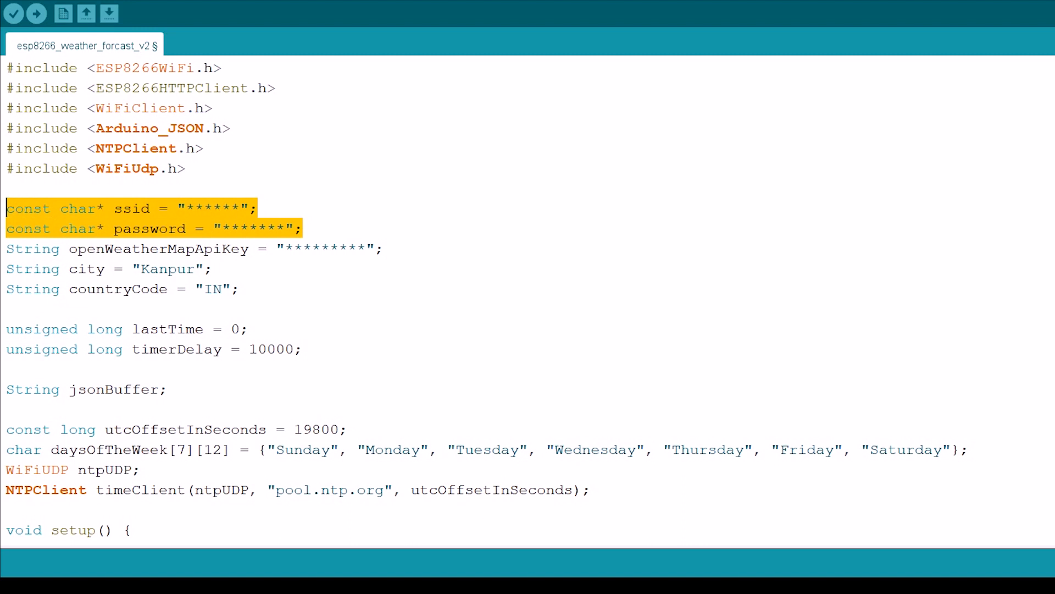
pyautogui.click(330, 249)
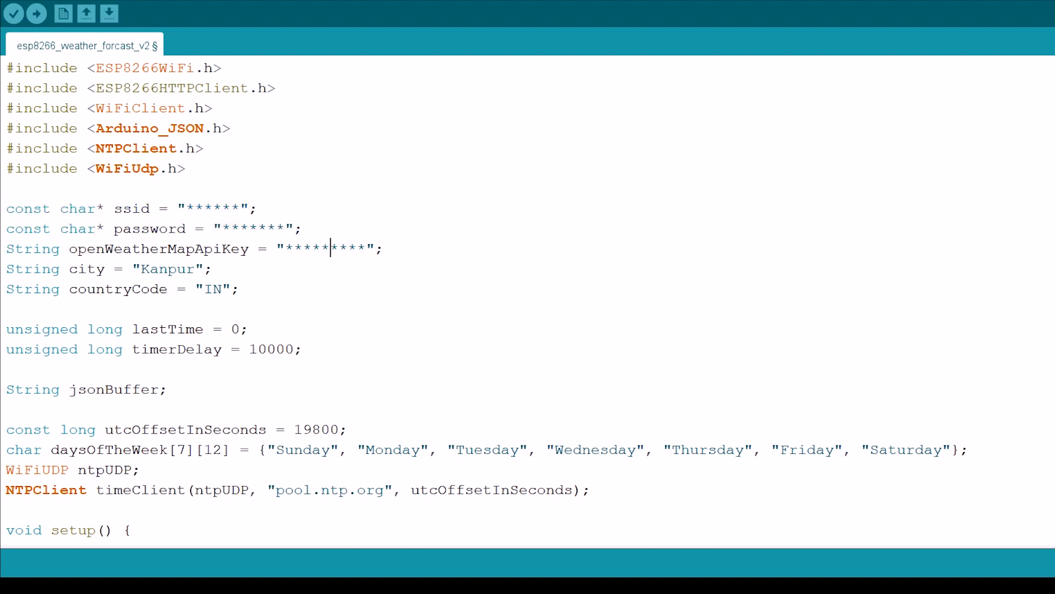
pyautogui.doubleClick(325, 249)
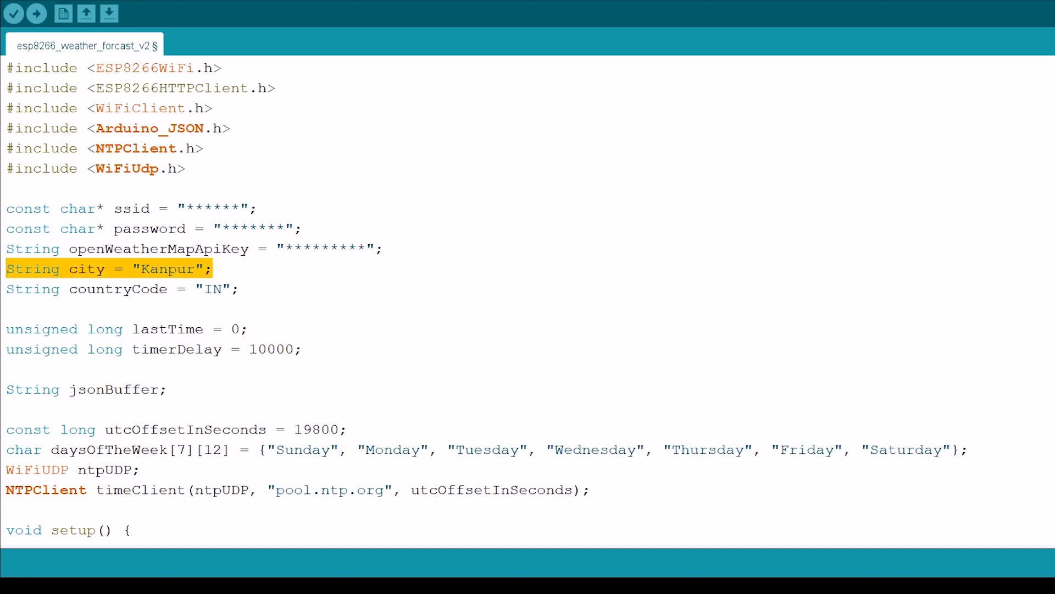
pyautogui.click(6, 309)
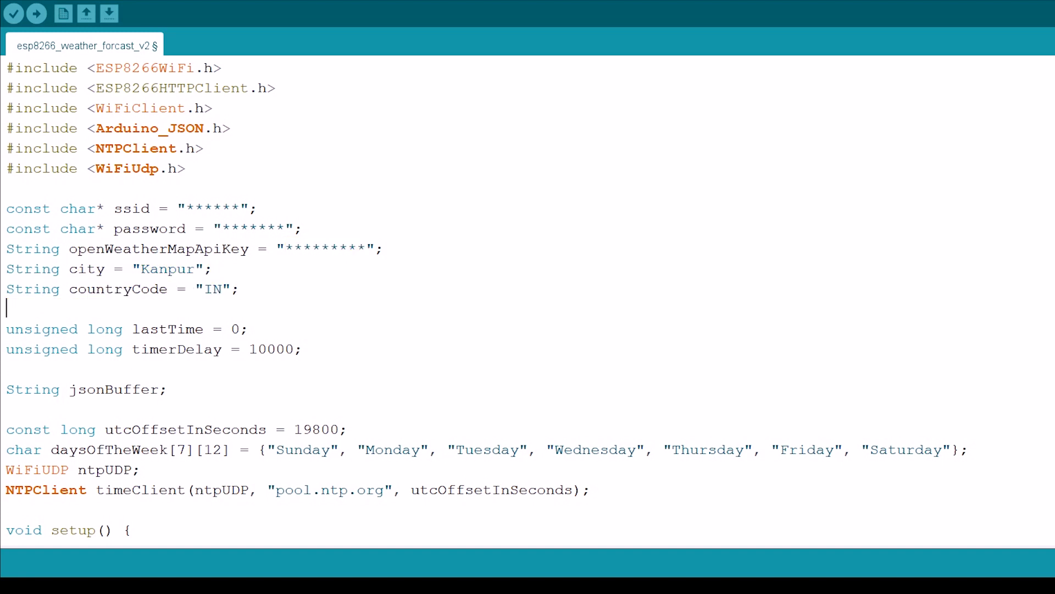
pyautogui.doubleClick(317, 429)
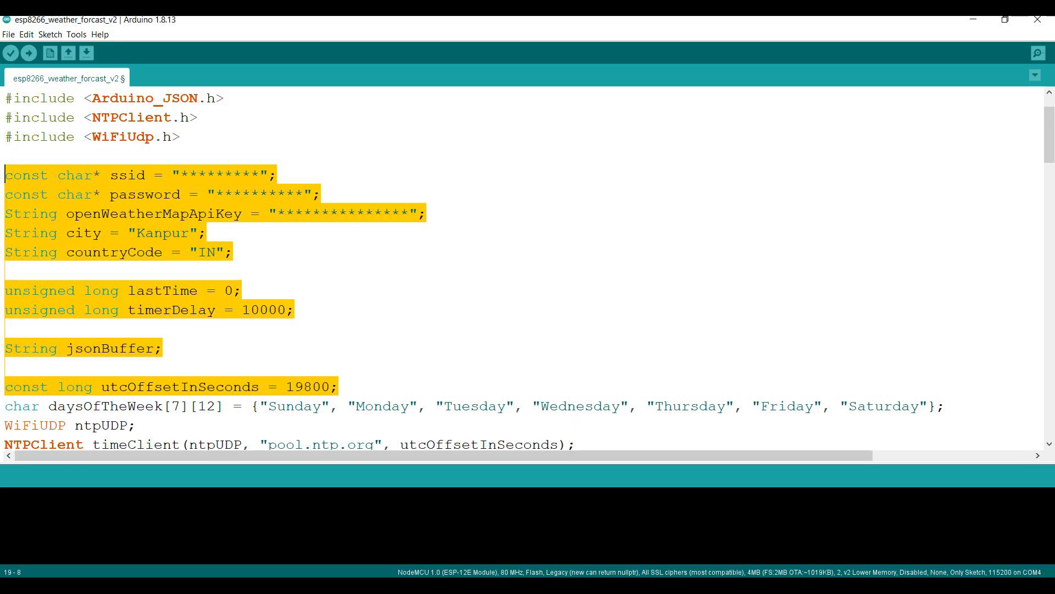
pyautogui.click(9, 42)
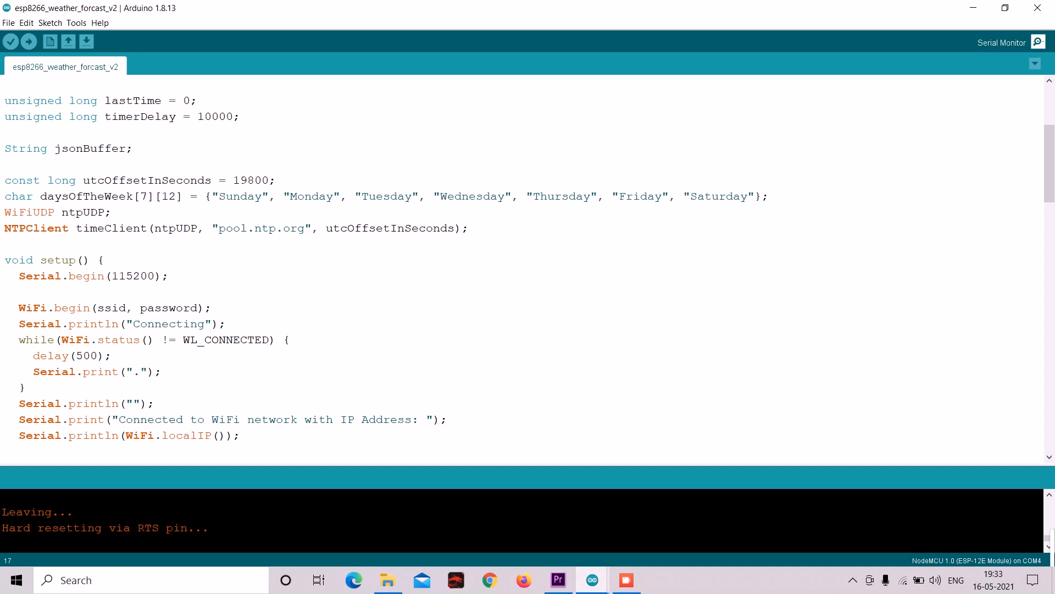
# Open and maximize the COM4 Serial Monitor, selecting the printed time 'Sunday, 19:34:9'
pyautogui.click(1038, 42)
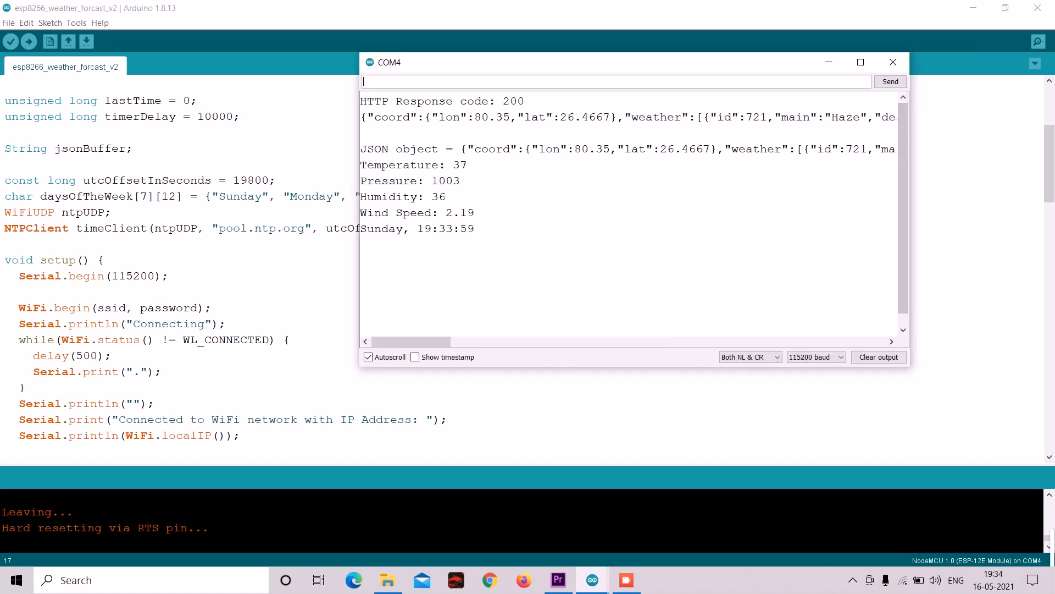
pyautogui.click(860, 62)
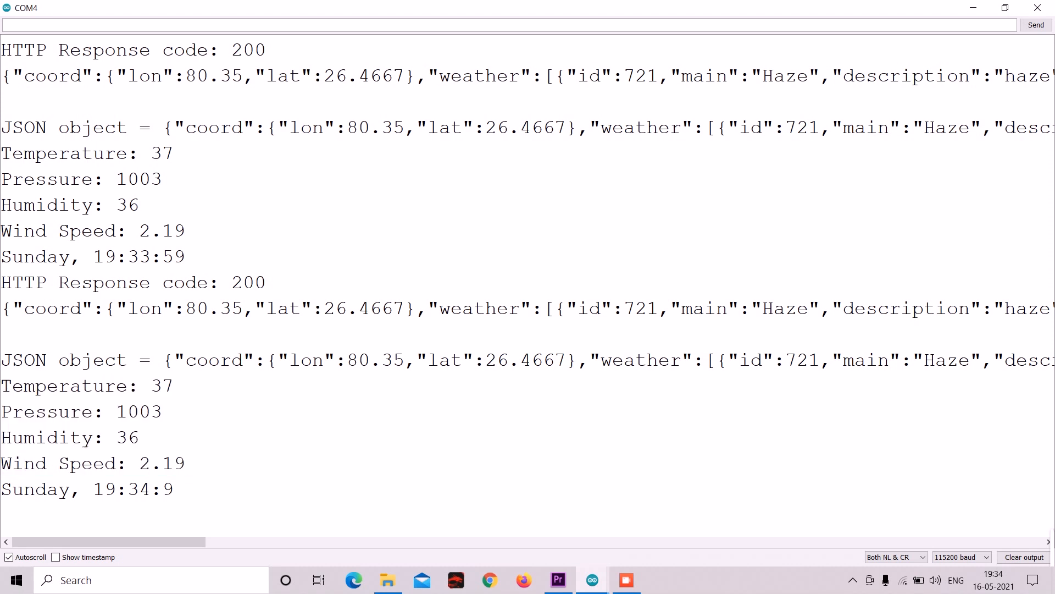
pyautogui.doubleClick(87, 489)
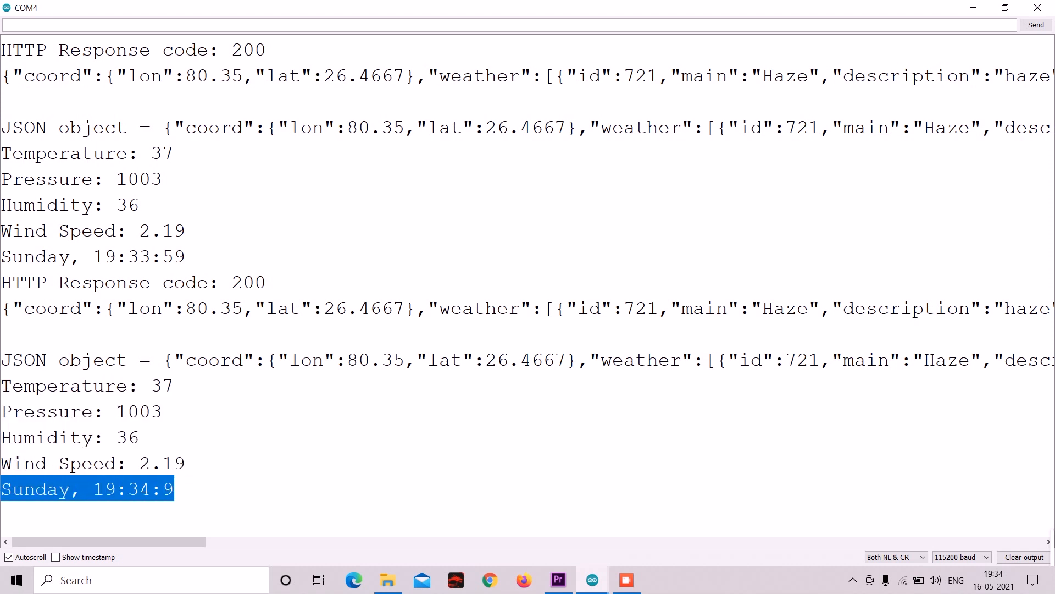
pyautogui.hscroll(3)
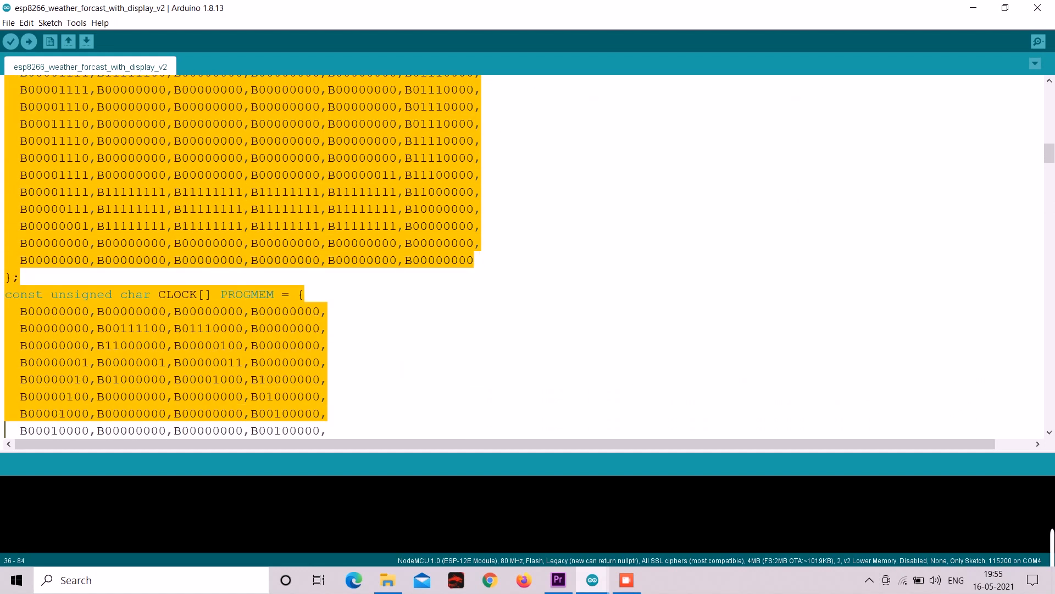
# Scroll through the PROGMEM icon bitmap arrays down to the tft.drawBitmap calls
pyautogui.scroll(-3)
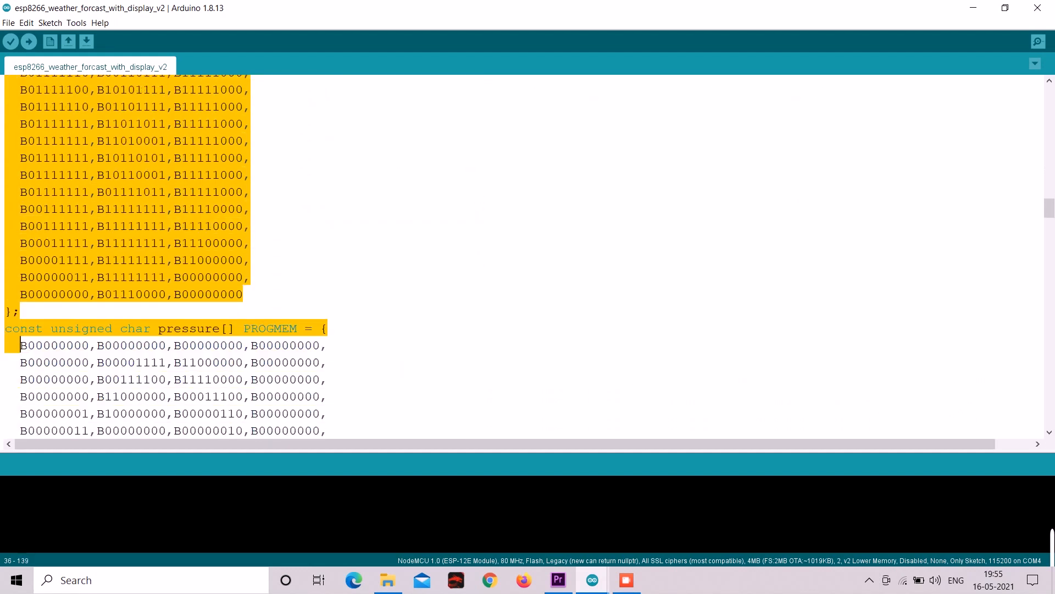
pyautogui.scroll(-3)
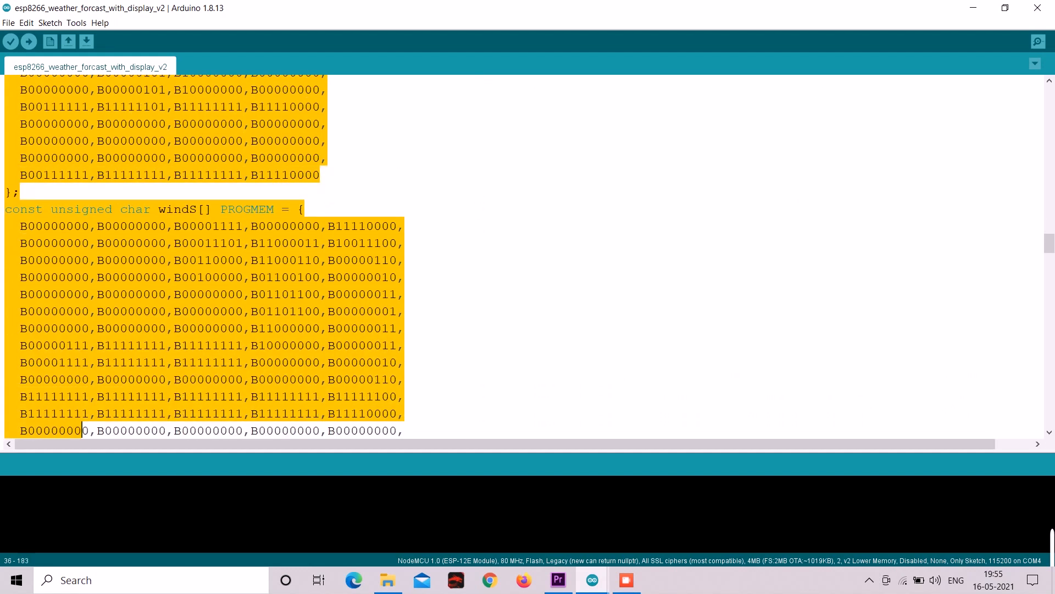
pyautogui.scroll(-3)
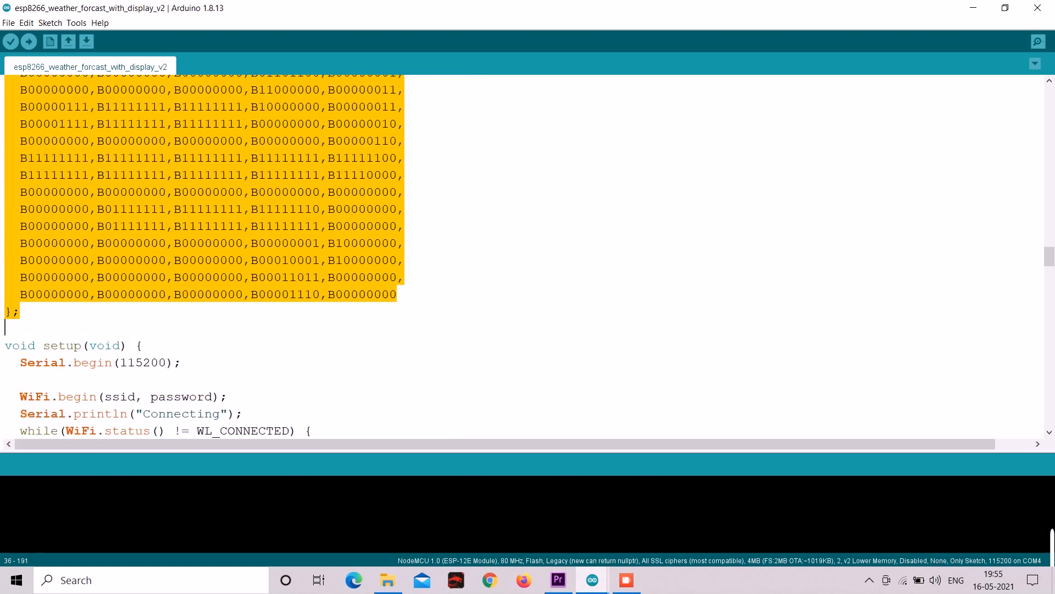
pyautogui.scroll(-3)
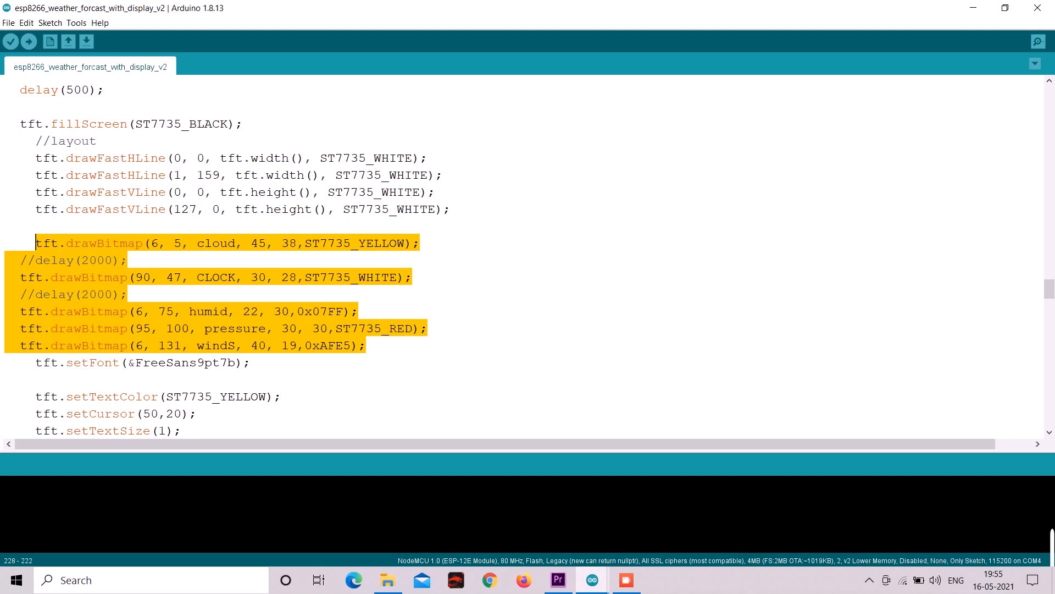
pyautogui.click(490, 579)
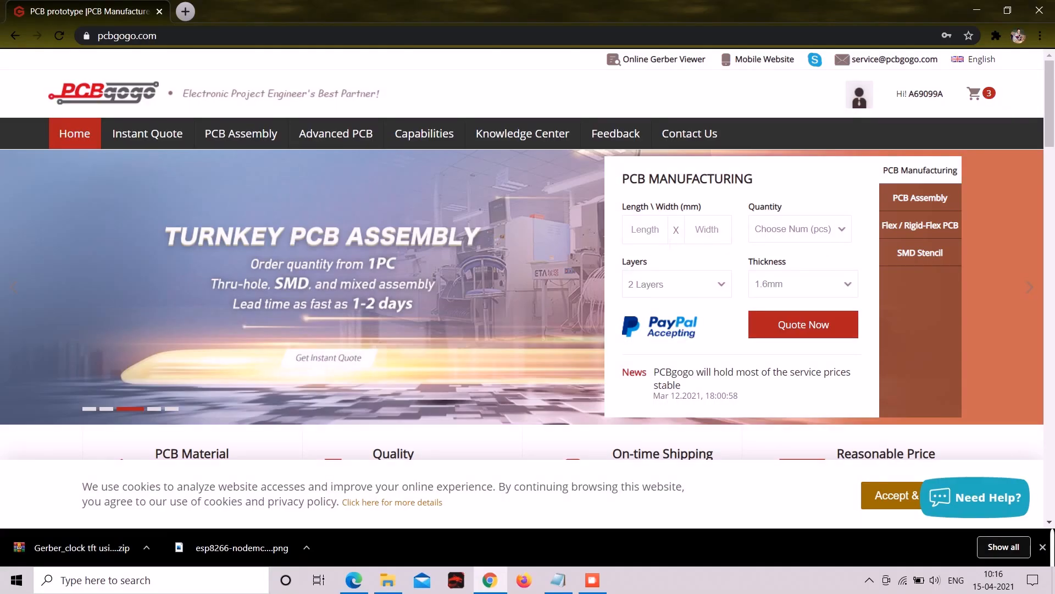
# Quote a 50 x 50 mm, 15-piece PCB and submit its Gerber zip for review
pyautogui.write('50')
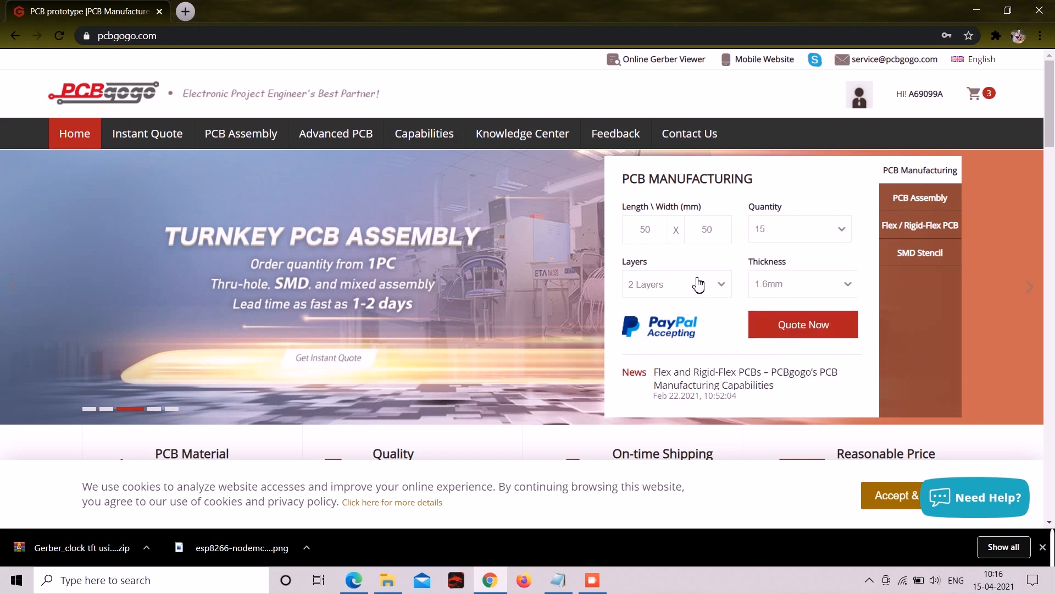
pyautogui.click(802, 324)
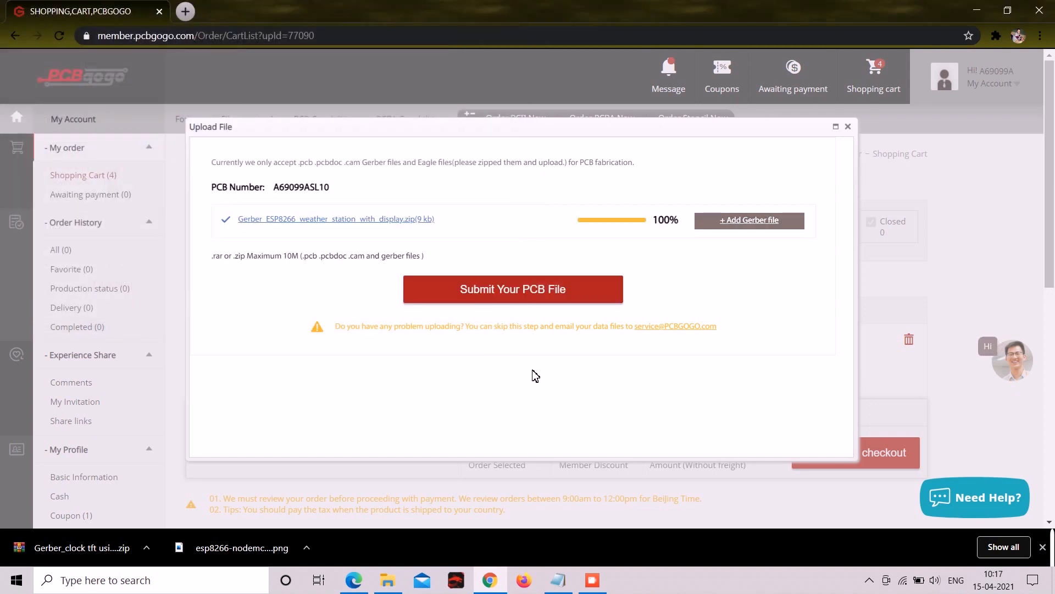
pyautogui.click(512, 289)
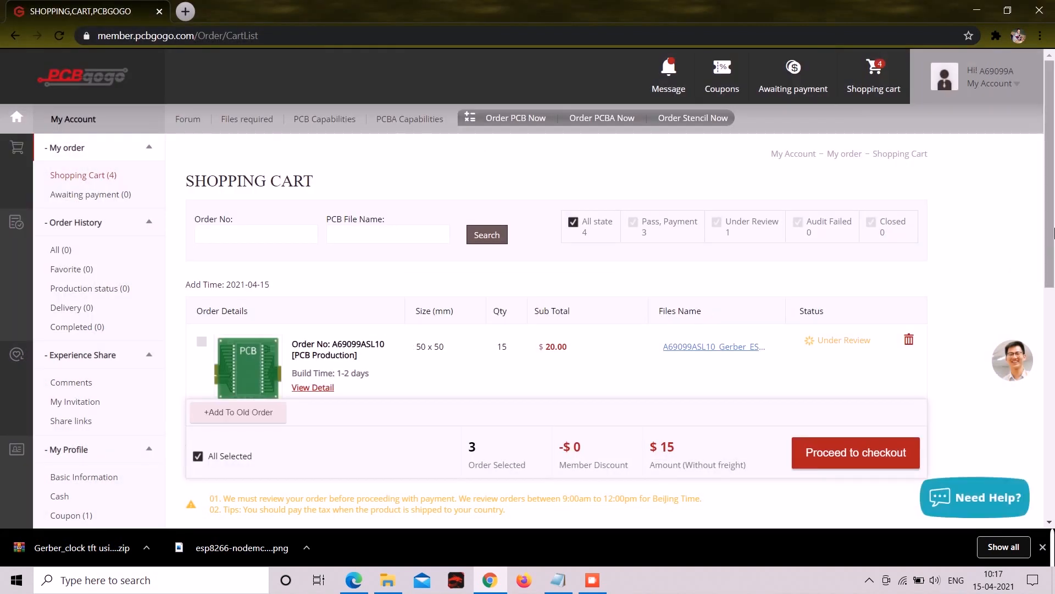
pyautogui.click(455, 584)
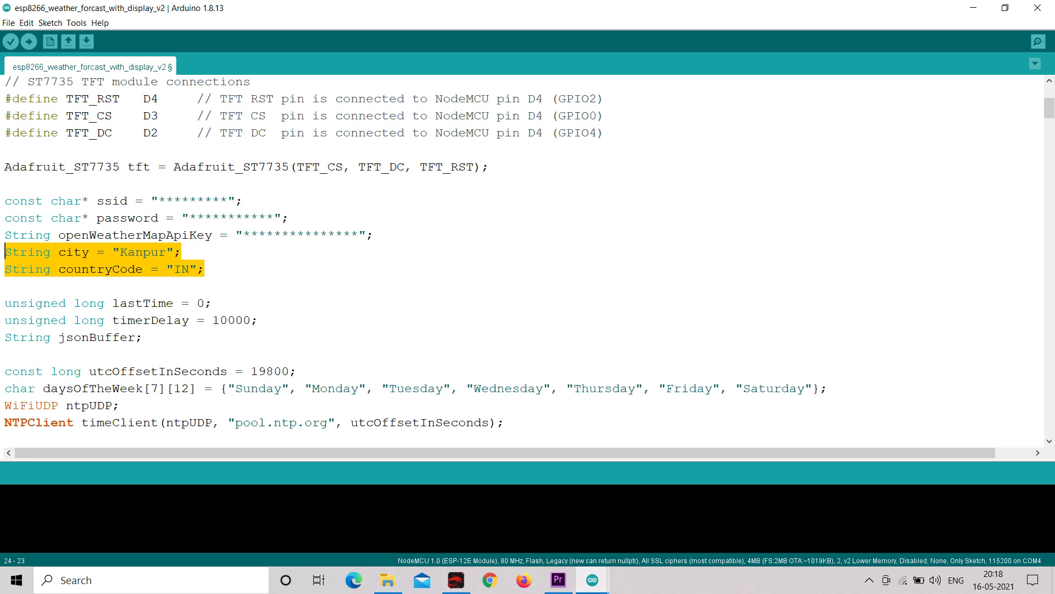
# Highlight the utcOffsetInSeconds value 19800 in the display sketch's time settings
pyautogui.doubleClick(270, 371)
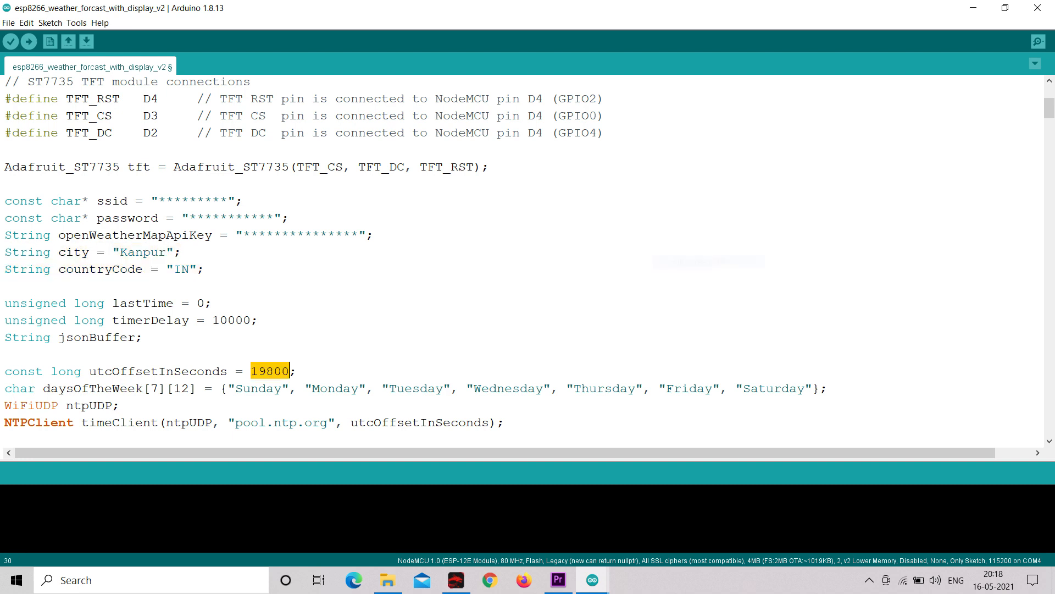